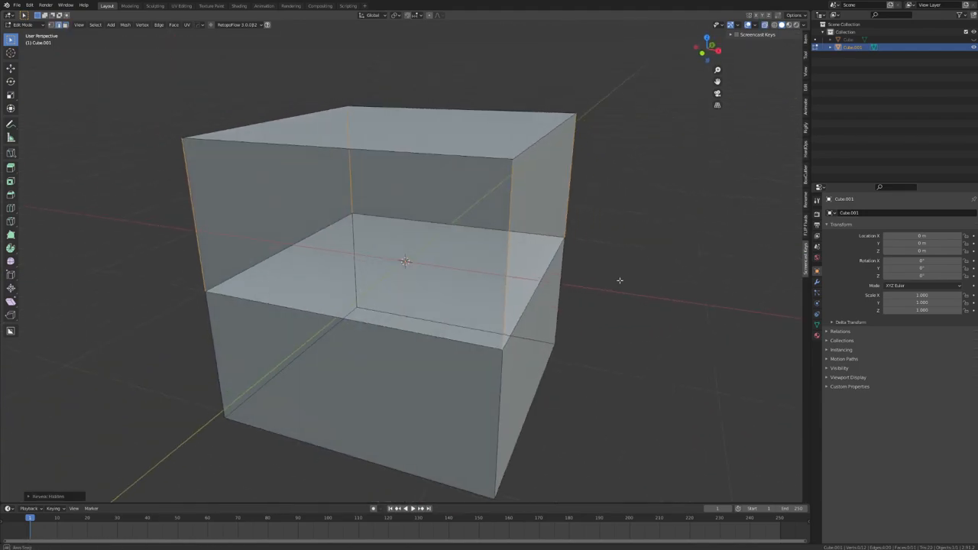
# Step: Open the walking-mech hangar scene in Pose Mode with armature keyframes in the Dope Sheet
pyautogui.click(181, 5)
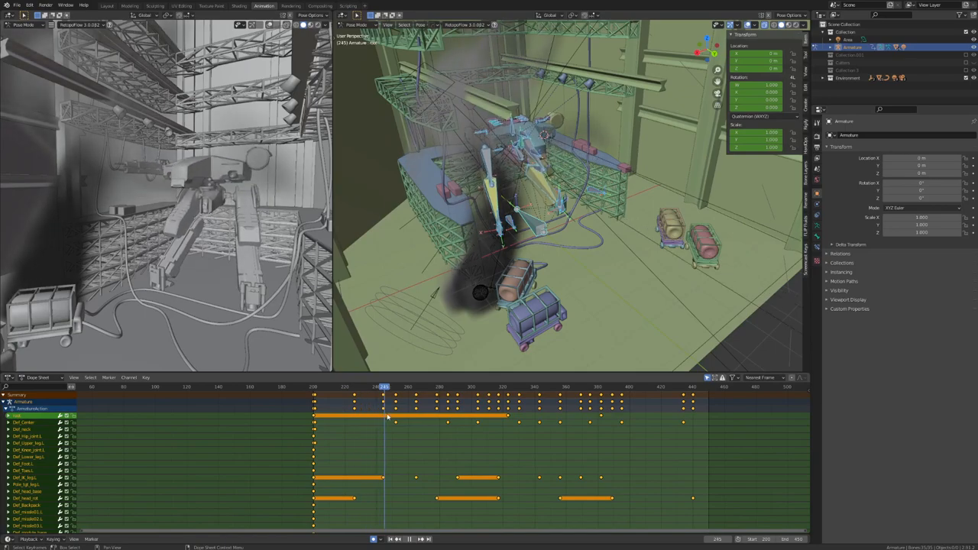
# Step: Add a Plain Axes empty to the rifle-with-bayonet scene
pyautogui.click(489, 386)
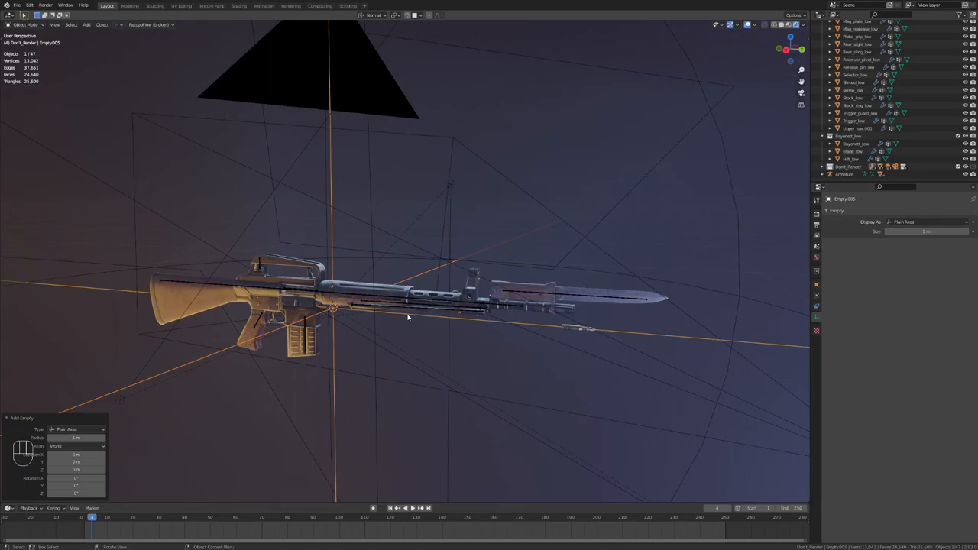
# Step: Show the armored vehicle's front bumper with its Bevel and Triangulate modifiers
pyautogui.press('g')
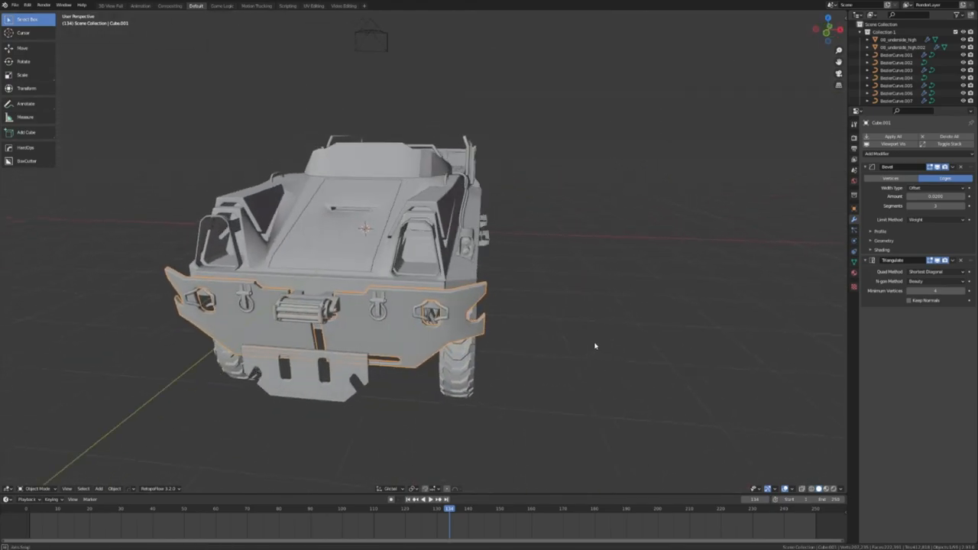
pyautogui.moveTo(596, 346); pyautogui.dragTo(654, 336)
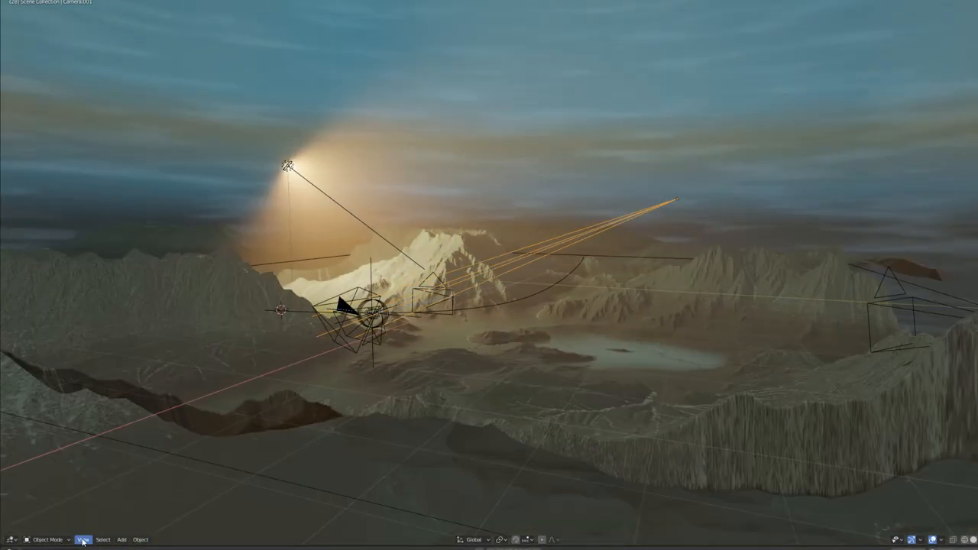
# Step: Set Camera.001 as the landscape's active camera from the View menu
pyautogui.click(84, 540)
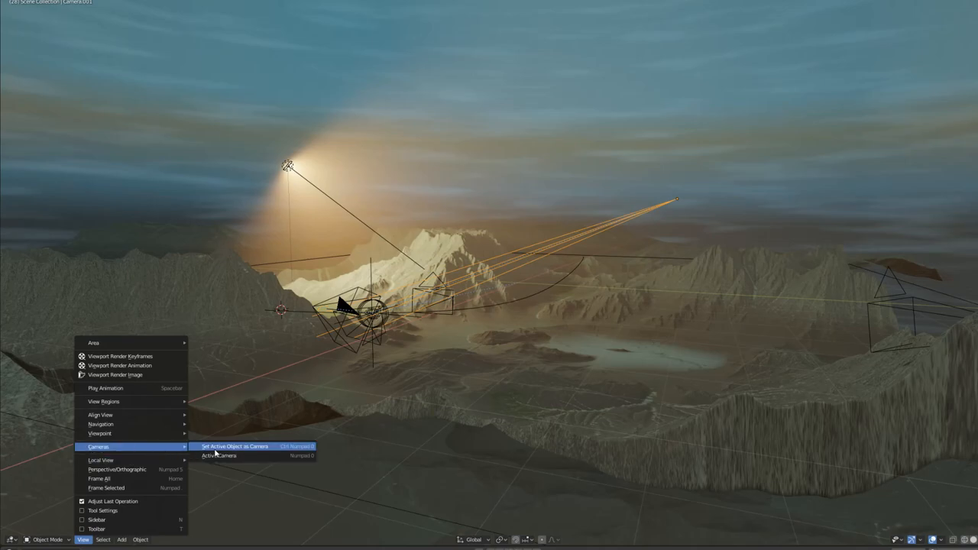
pyautogui.click(235, 446)
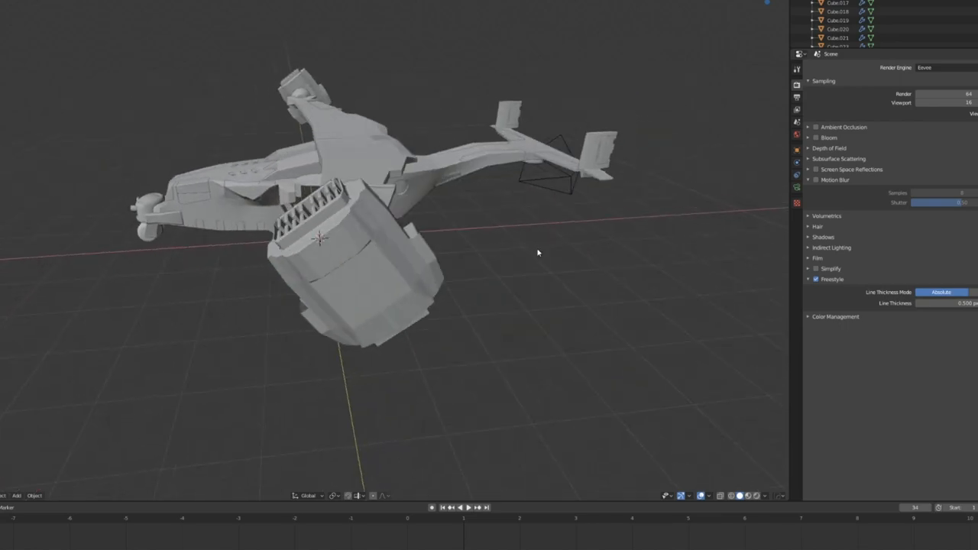
pyautogui.moveTo(538, 253); pyautogui.dragTo(331, 249)
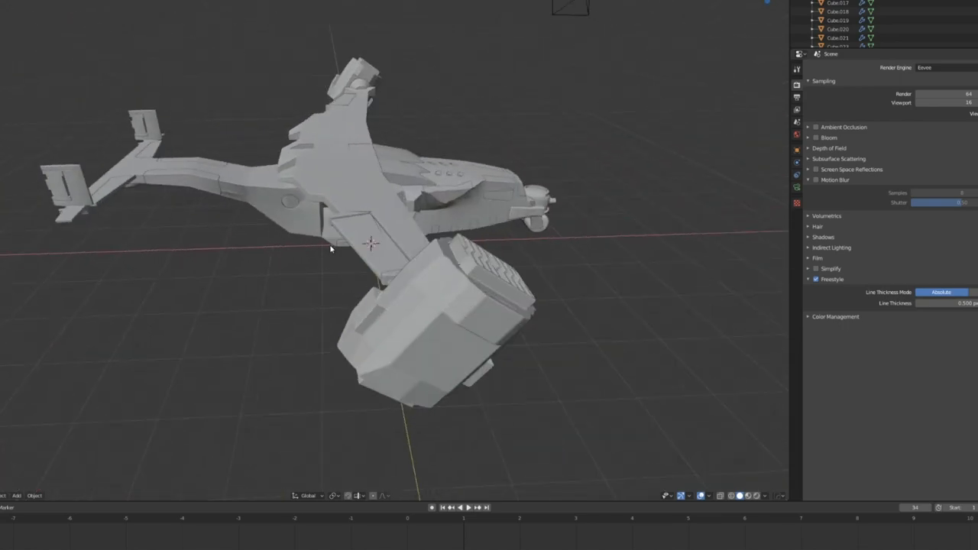
pyautogui.moveTo(331, 249); pyautogui.dragTo(586, 201)
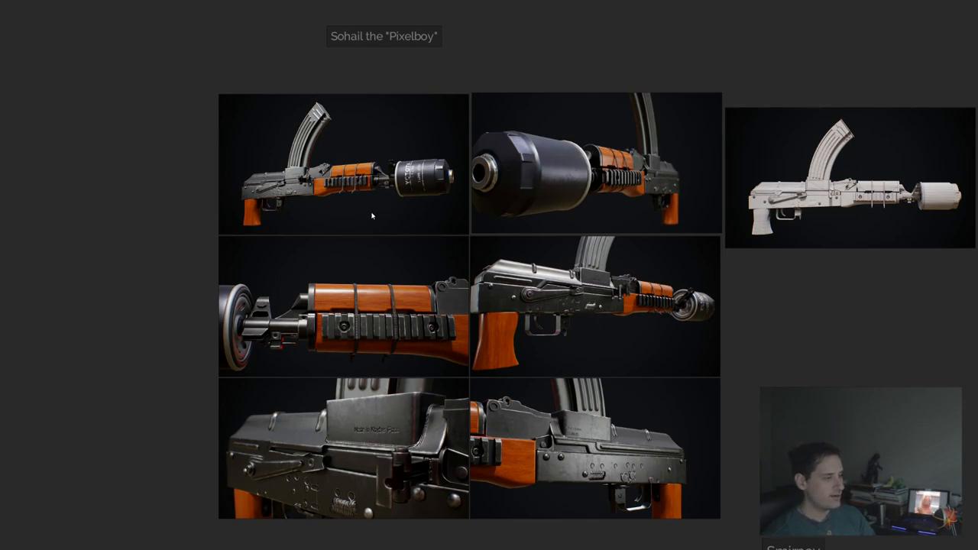
# Step: Scroll the gallery past the rifle detail renders to the next artist's entry
pyautogui.scroll(-3)
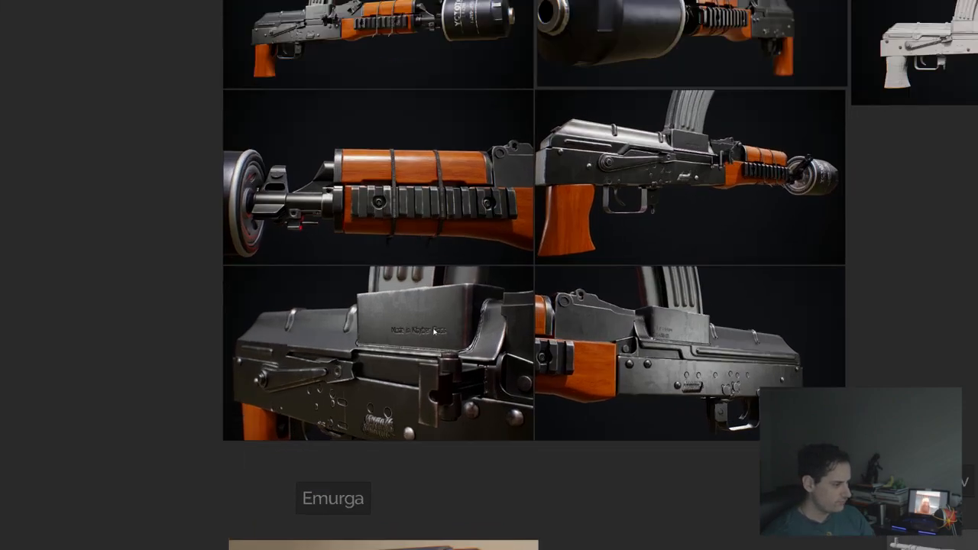